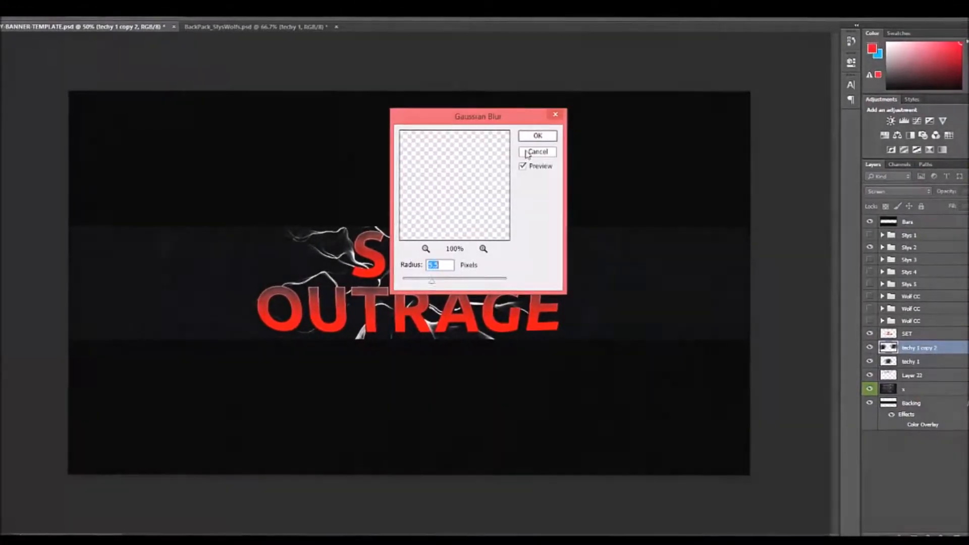
- Blur the lightning layer, add blue clouds behind the title, and show the BackPack_StysWolfs file
left_click(537, 135)
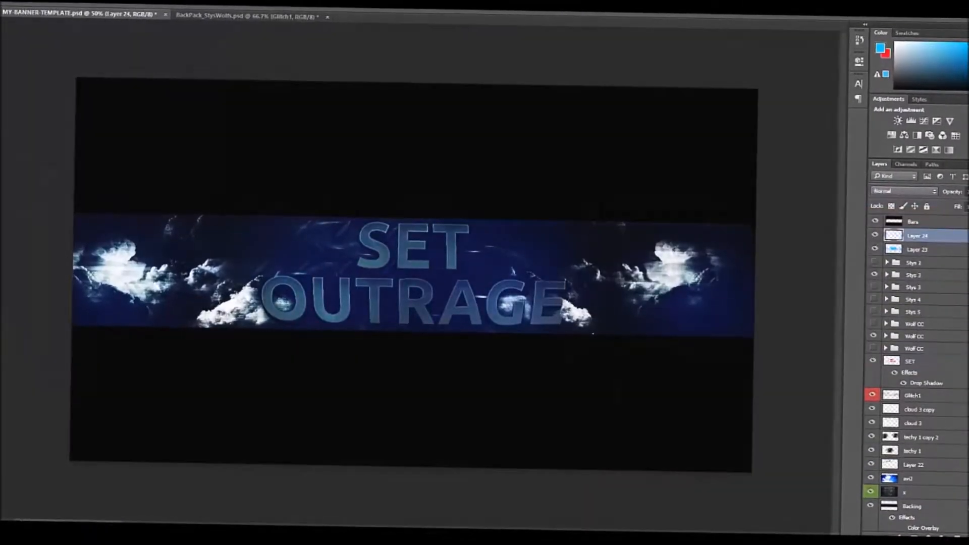
left_click(229, 27)
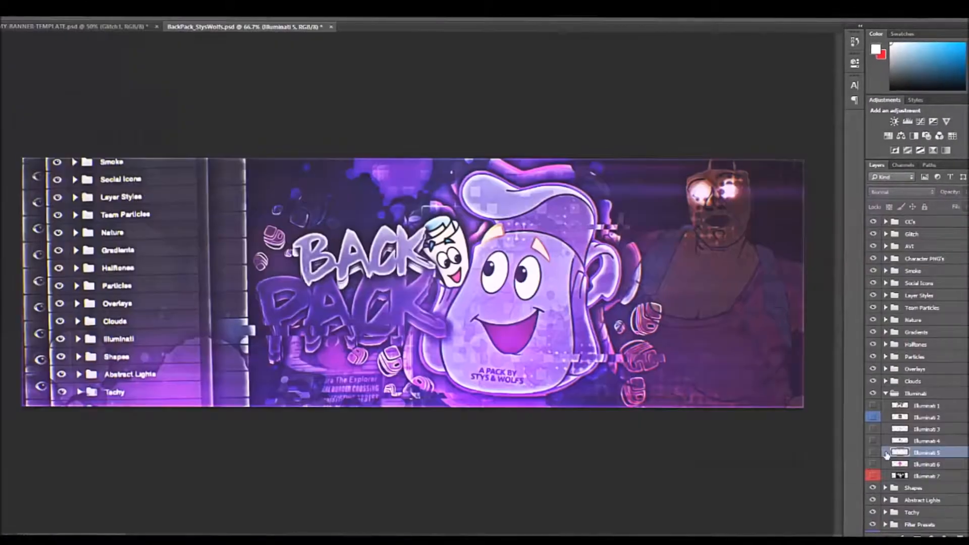
- Return to the banner and duplicate the wing layer beside the SET title
left_click(80, 24)
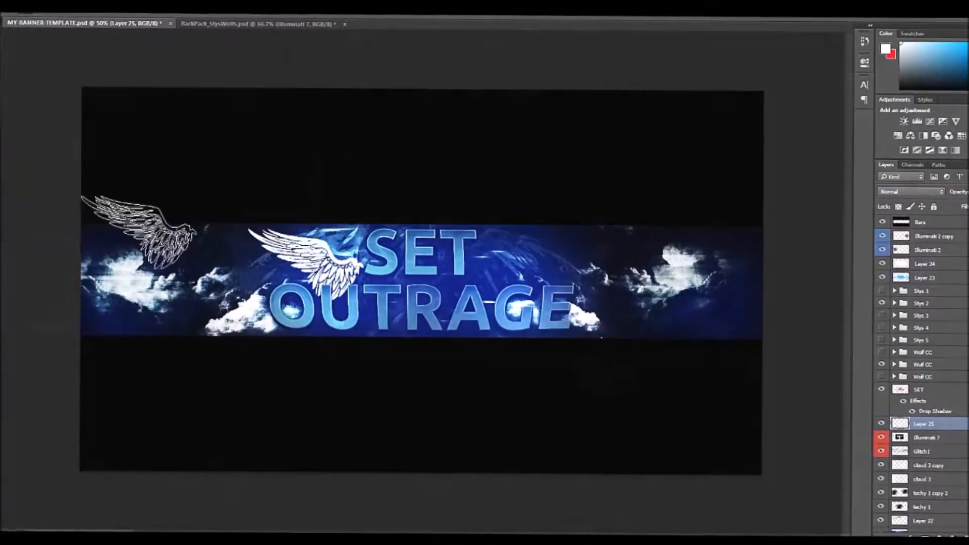
key("Ctrl+J")
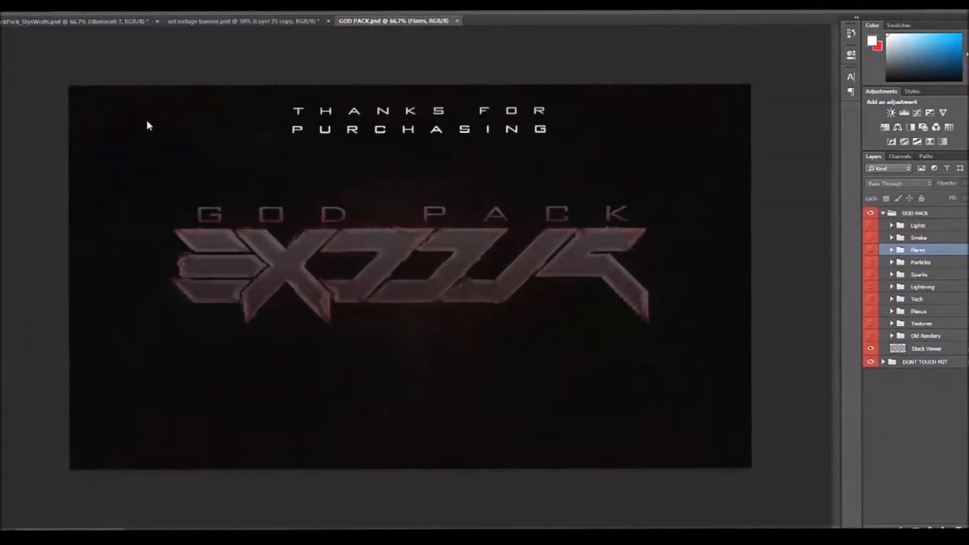
- Enable Inner Glow and Gradient Overlay styles on the title text
left_click(870, 251)
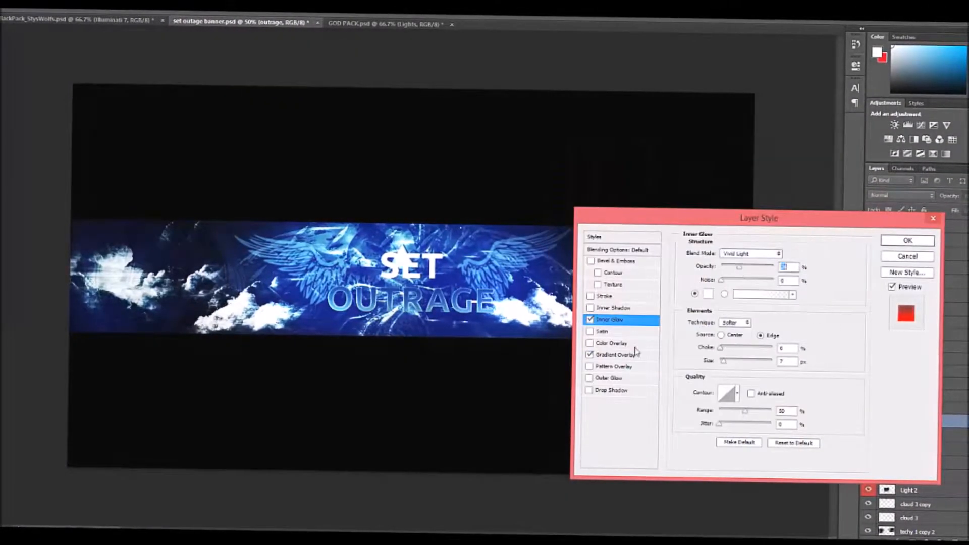
- Confirm the OUTAGE title styles and set its Inner Glow blend mode to Screen
left_click(907, 240)
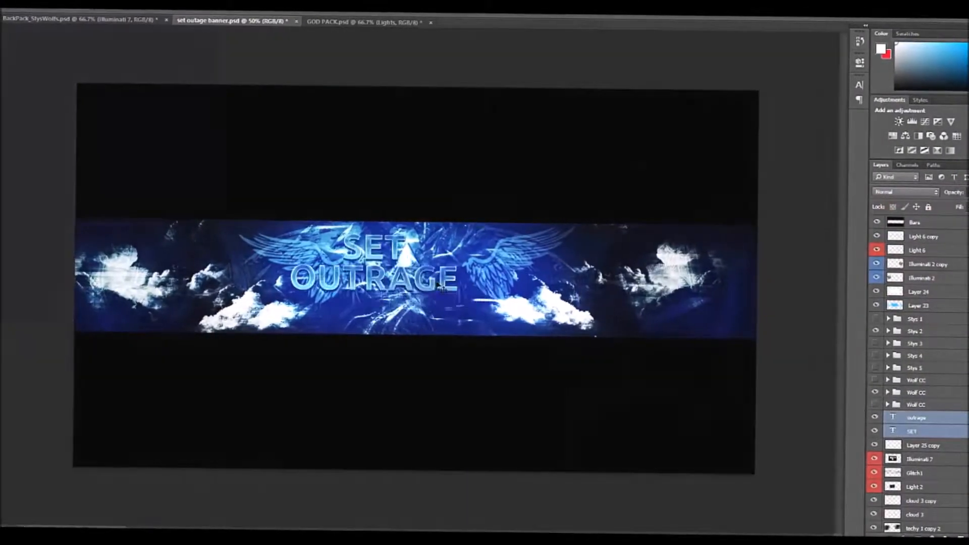
double_click(917, 417)
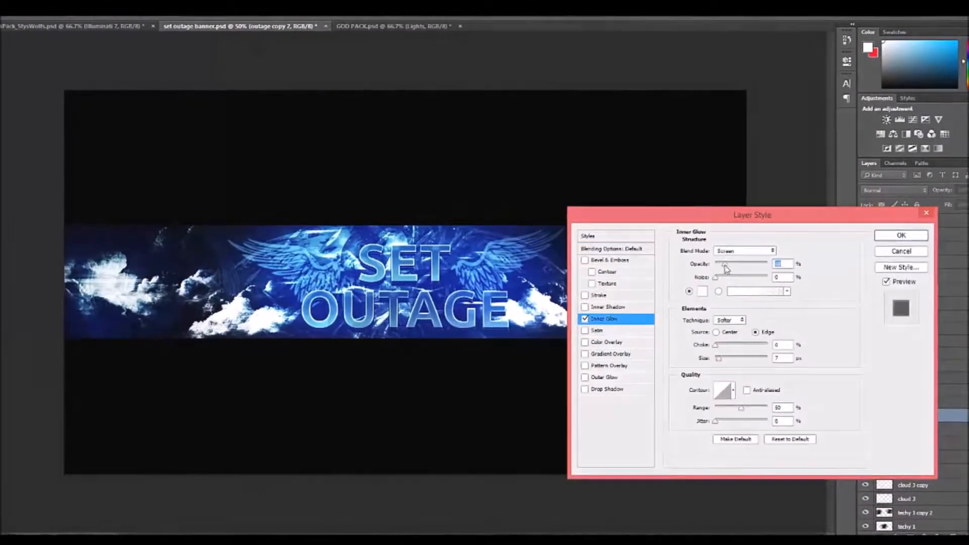
left_click(900, 235)
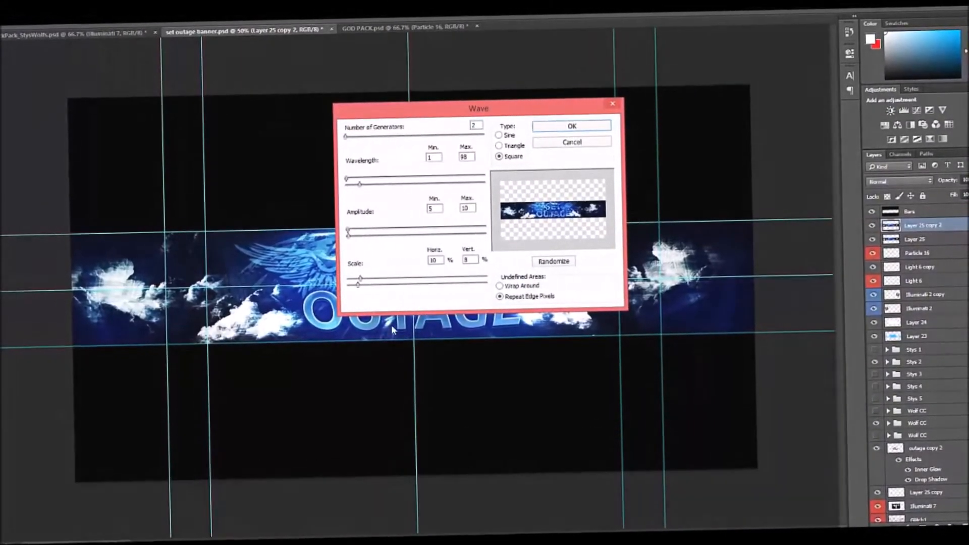
- Accept the Wave distortion on the merged banner copy
left_click(571, 126)
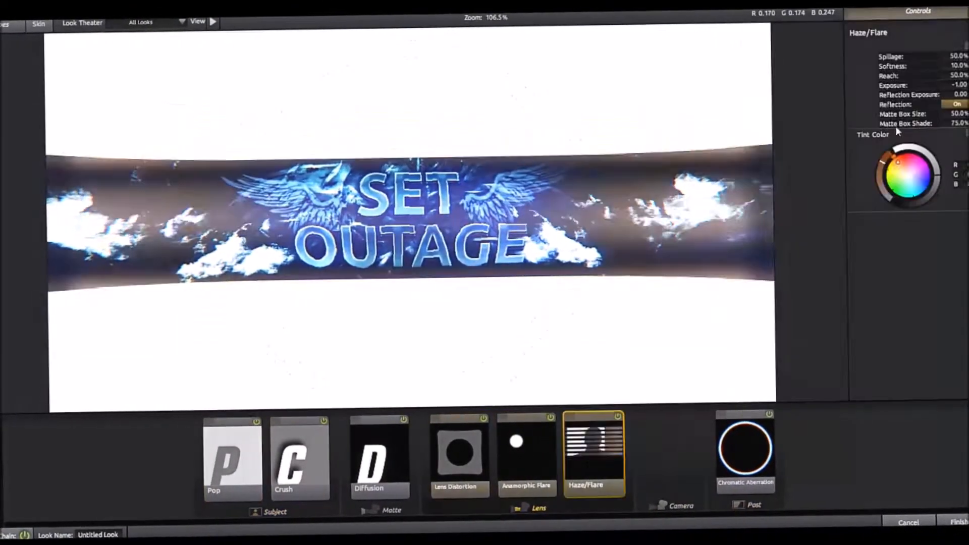
- Adjust the Haze/Flare look on the banner in Magic Bullet Looks
left_click(769, 460)
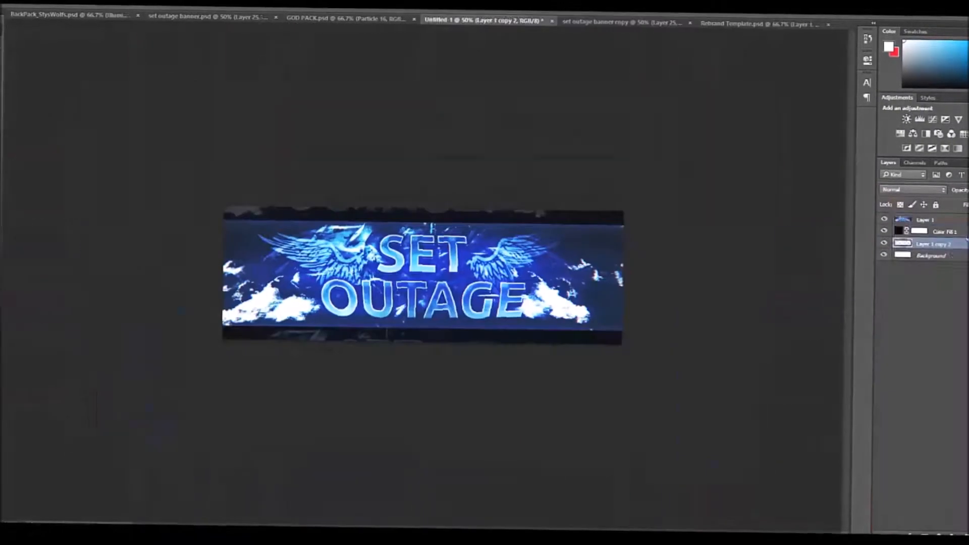
- Place the finished banner into the Rebrand Template above the SET OUTAGE REVAMP caption
left_click(732, 24)
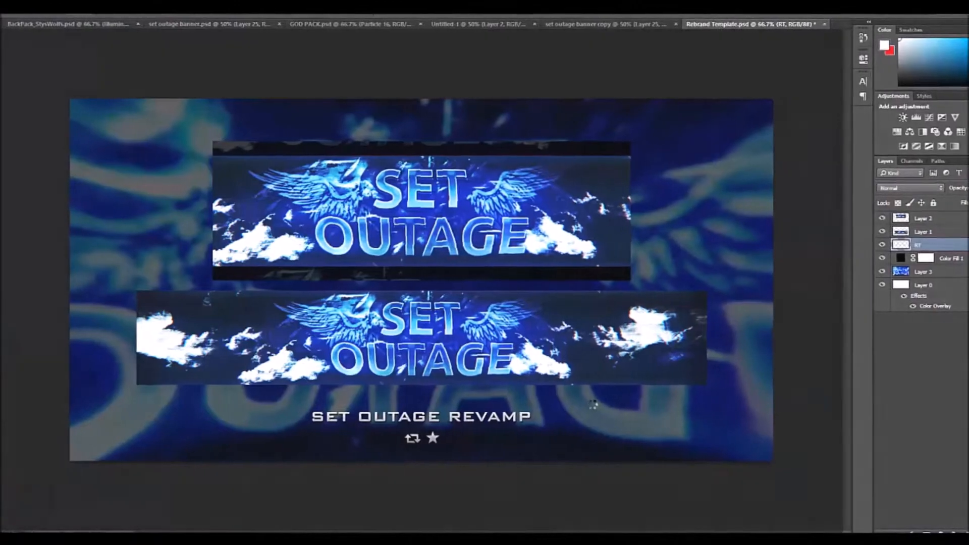
left_click(920, 276)
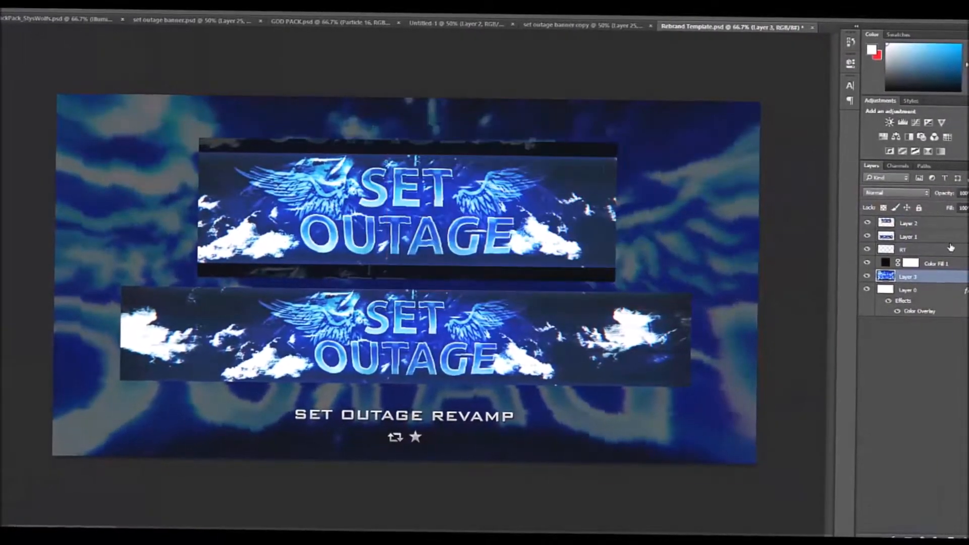